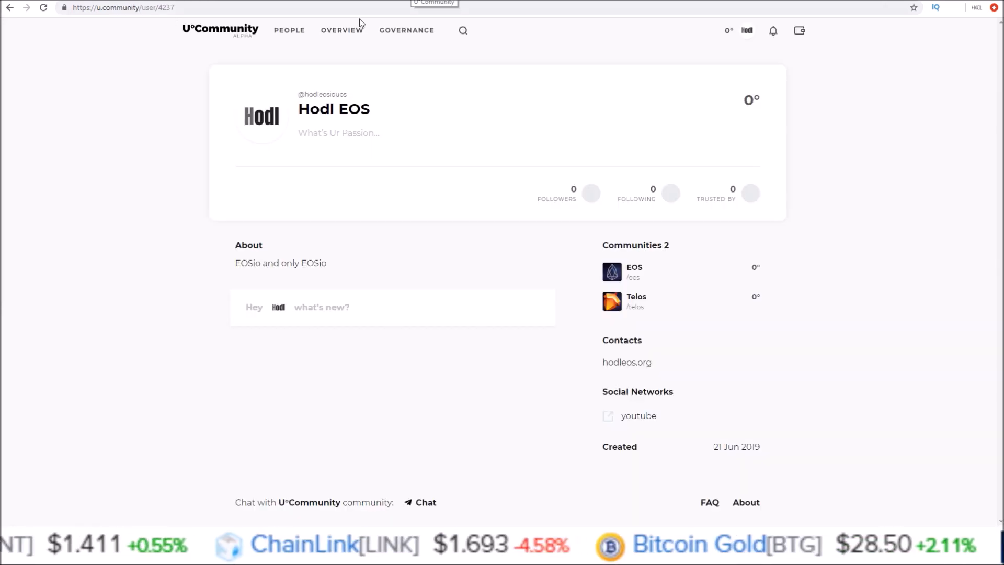
pyautogui.moveTo(194, 53)
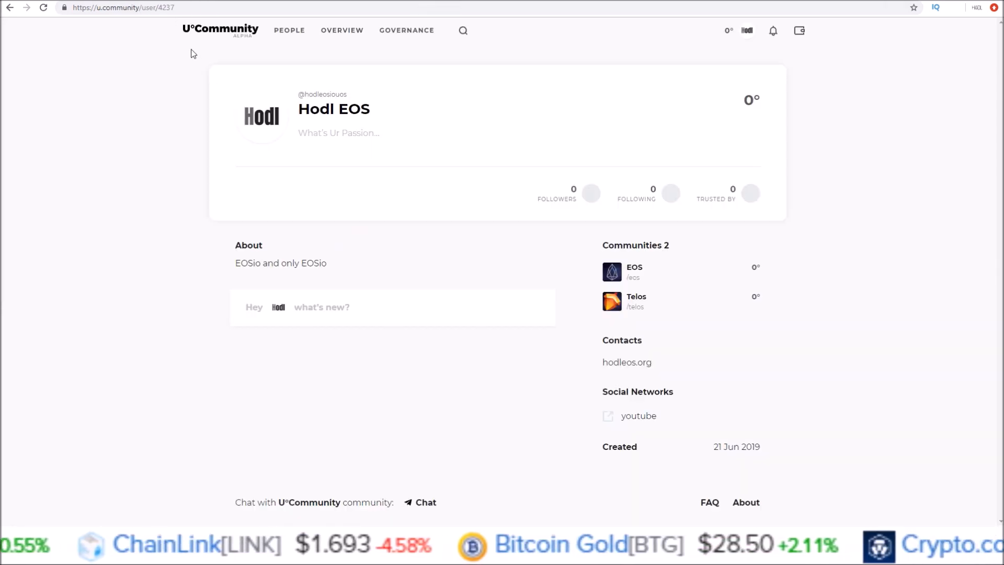
pyautogui.moveTo(196, 42)
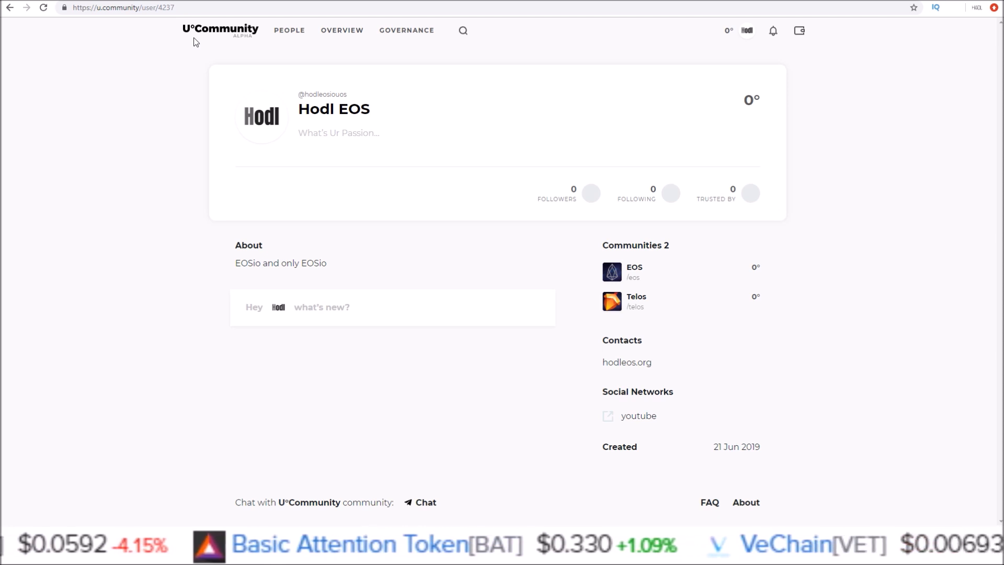
pyautogui.moveTo(350, 96)
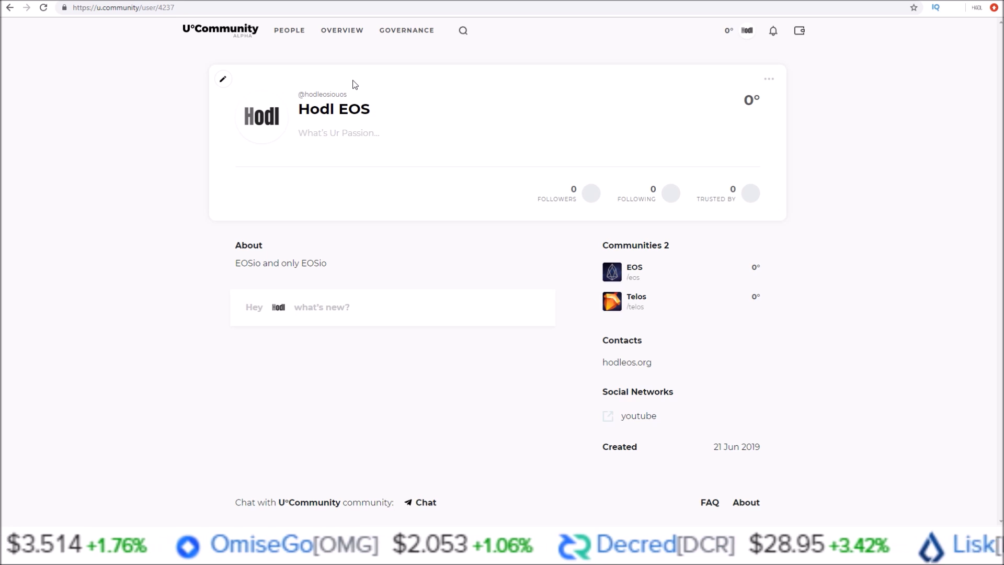
# Step: Scroll the UOS airdrop post down to the Airdrop dates (May 22 snapshot, June 5–21)
pyautogui.click(634, 272)
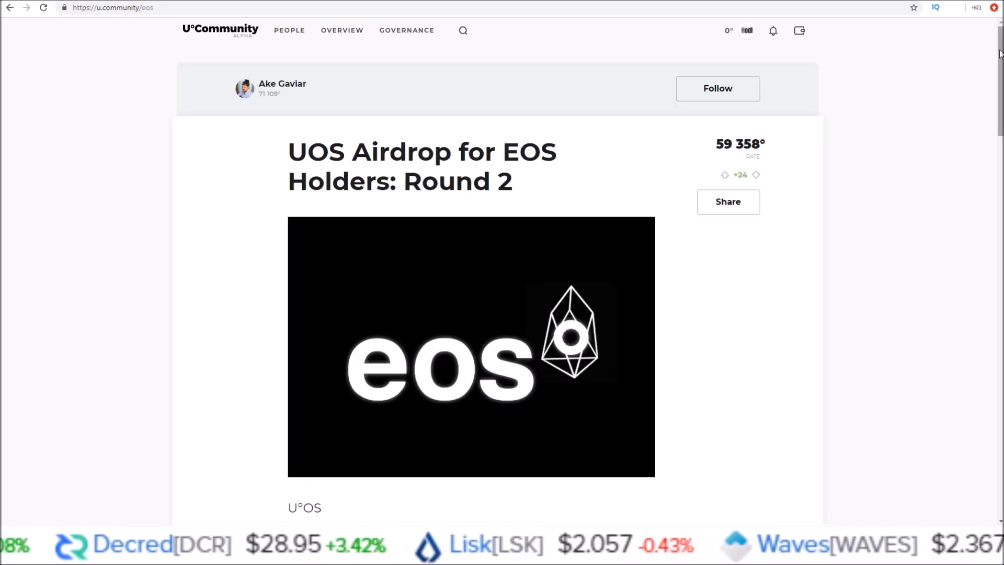
pyautogui.scroll(-3)
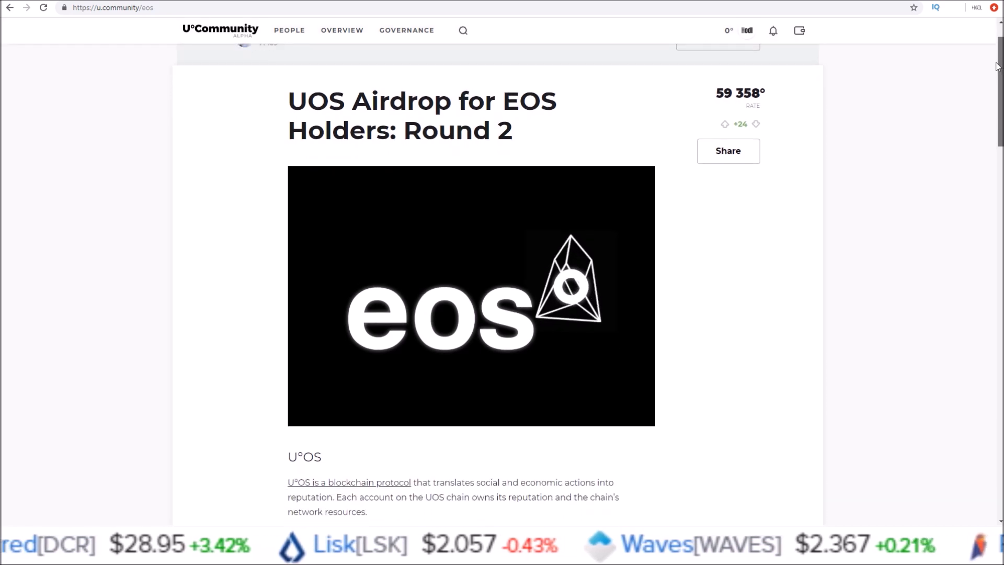
pyautogui.scroll(-3)
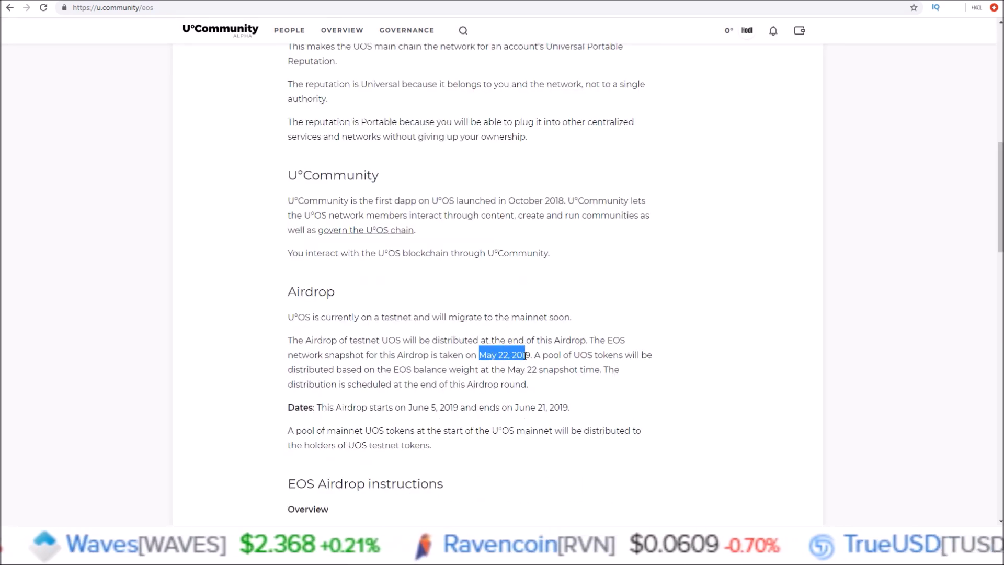
pyautogui.click(517, 407)
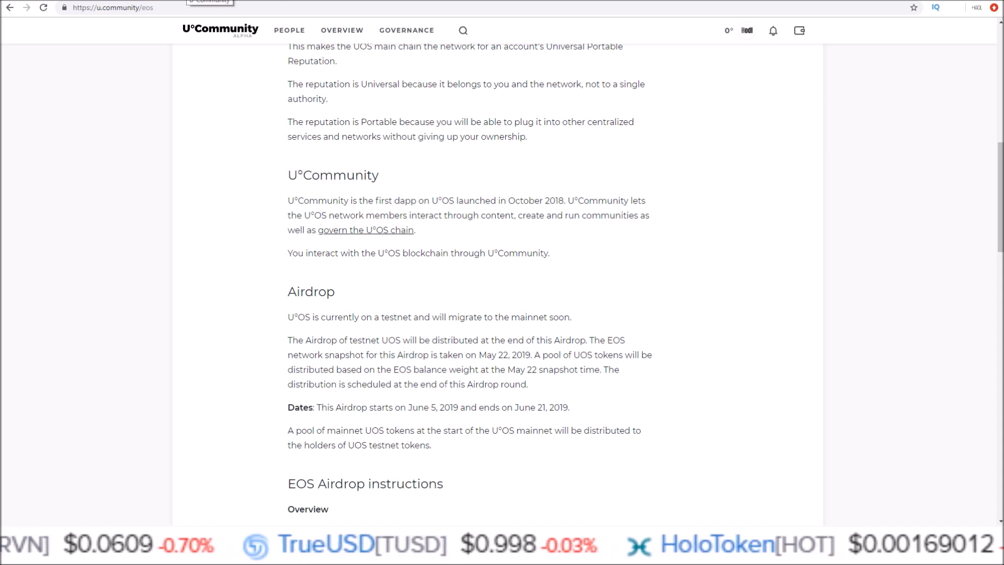
pyautogui.click(746, 30)
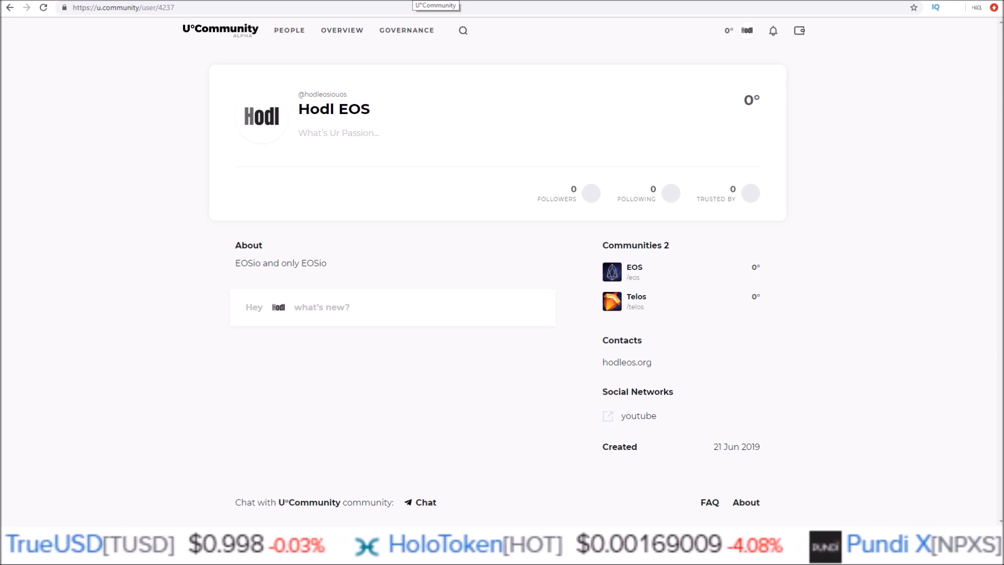
pyautogui.click(634, 267)
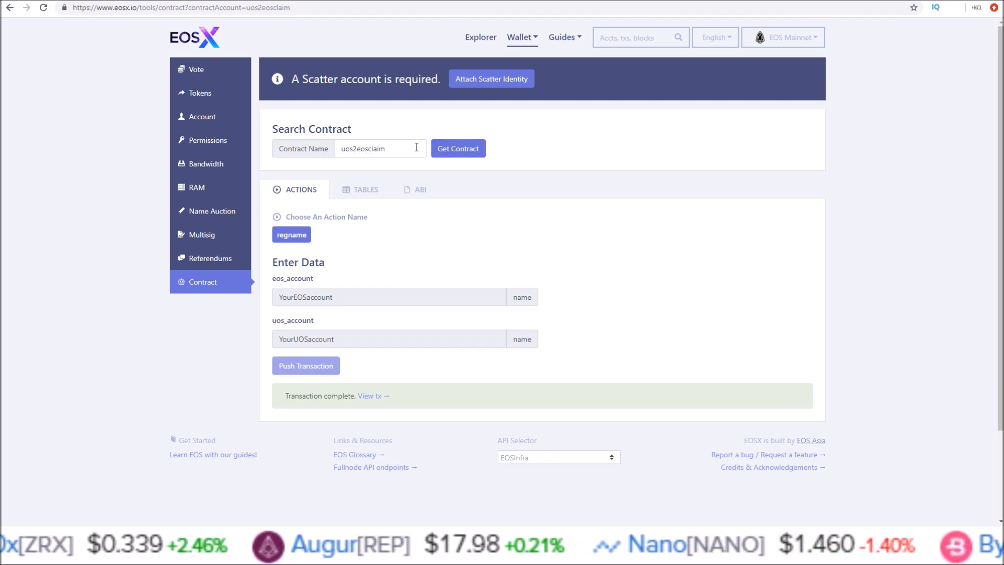
pyautogui.moveTo(311, 144)
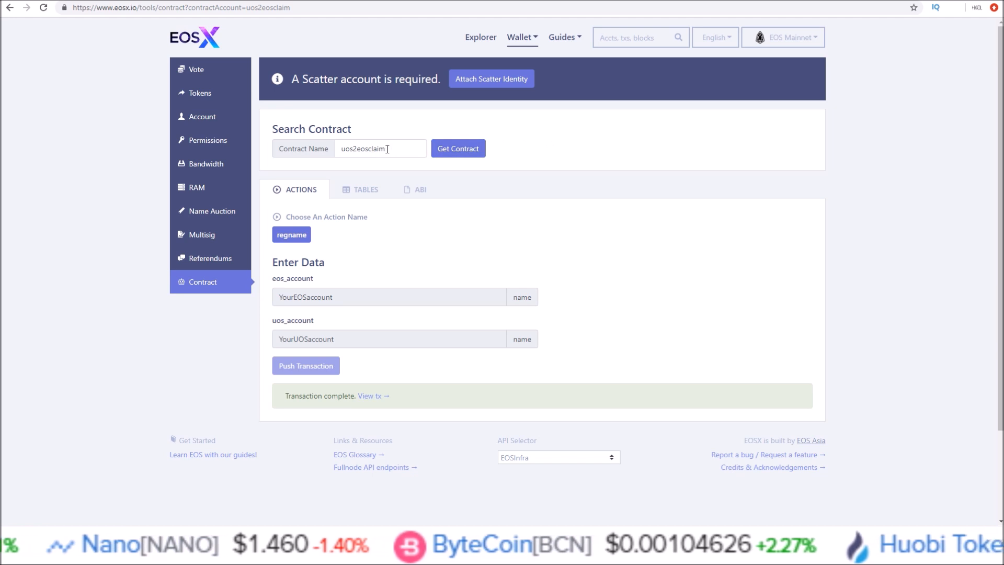
pyautogui.moveTo(449, 105)
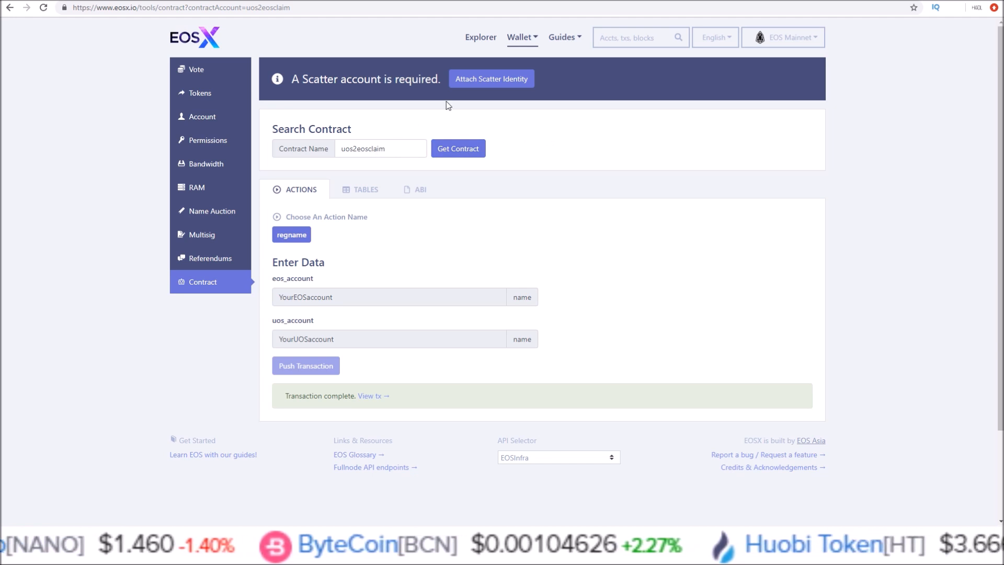
pyautogui.moveTo(492, 79)
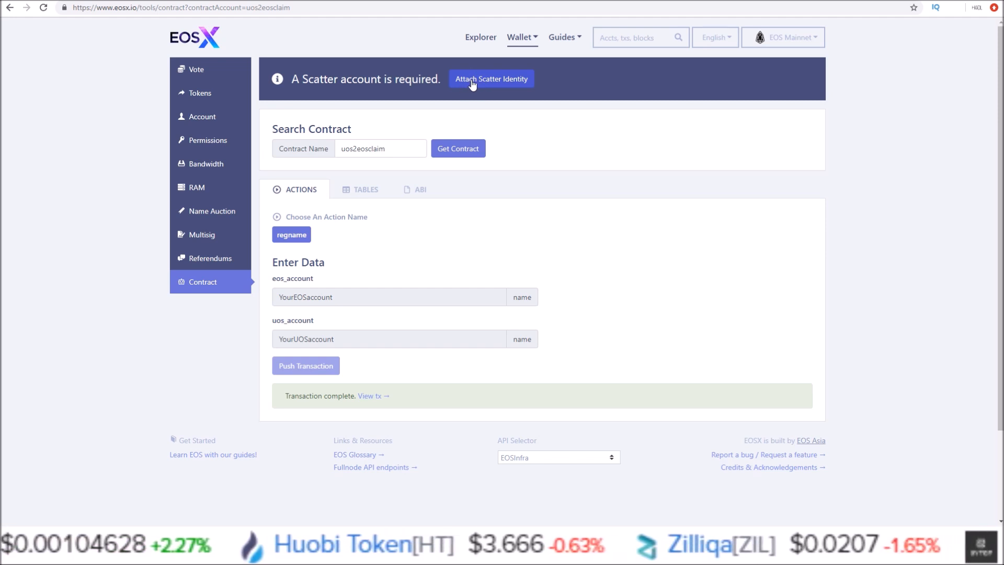
pyautogui.moveTo(448, 56)
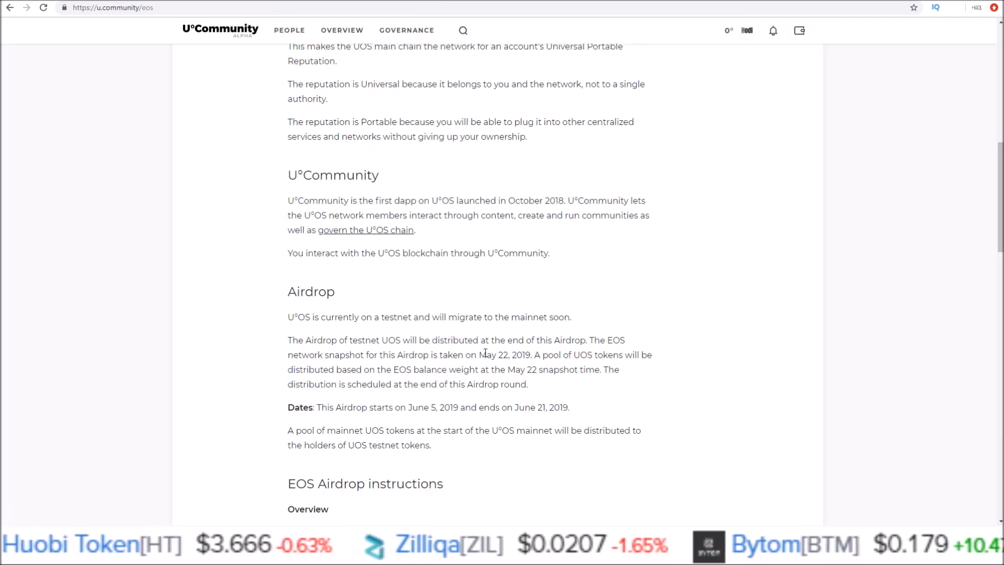
# Step: Highlight the snapshot date in the airdrop post text
pyautogui.doubleClick(505, 354)
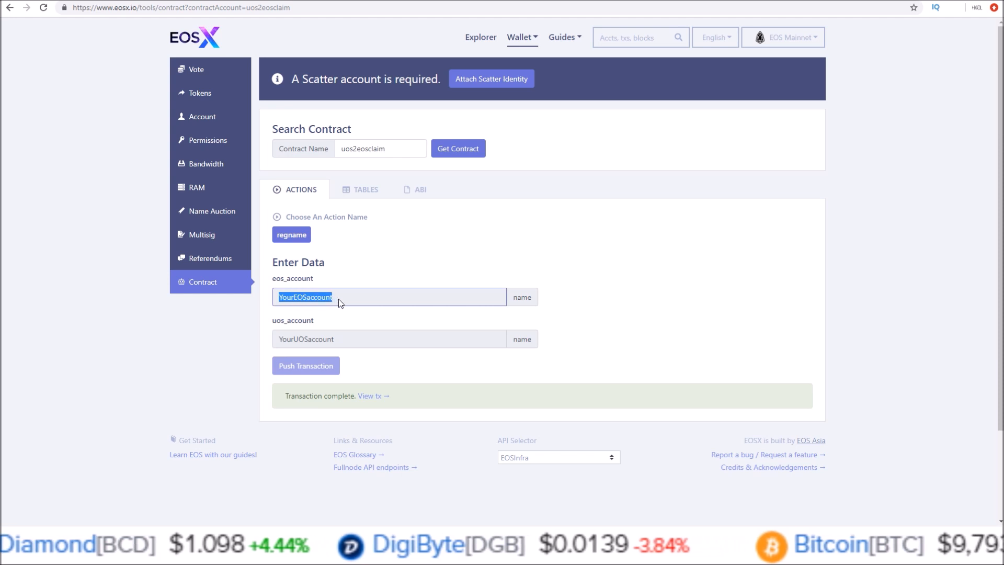
# Step: Select the placeholder name in the regname form's uos_account field
pyautogui.click(388, 339)
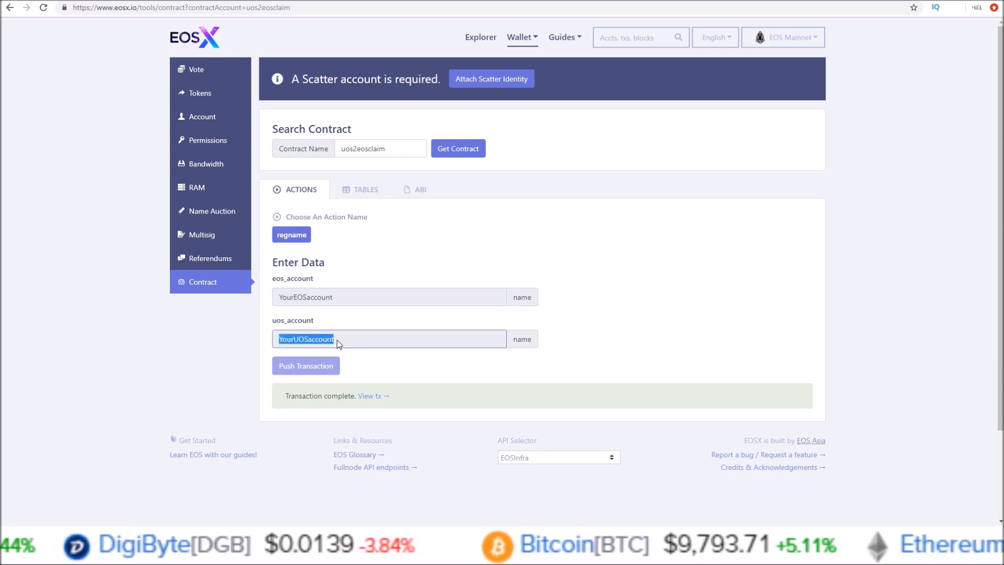
pyautogui.moveTo(305, 371)
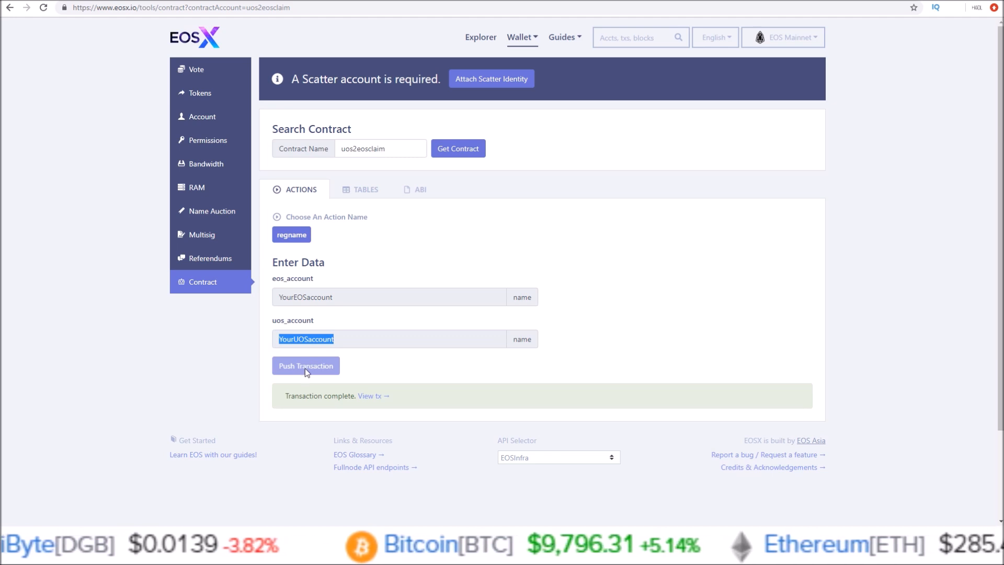
pyautogui.moveTo(307, 312)
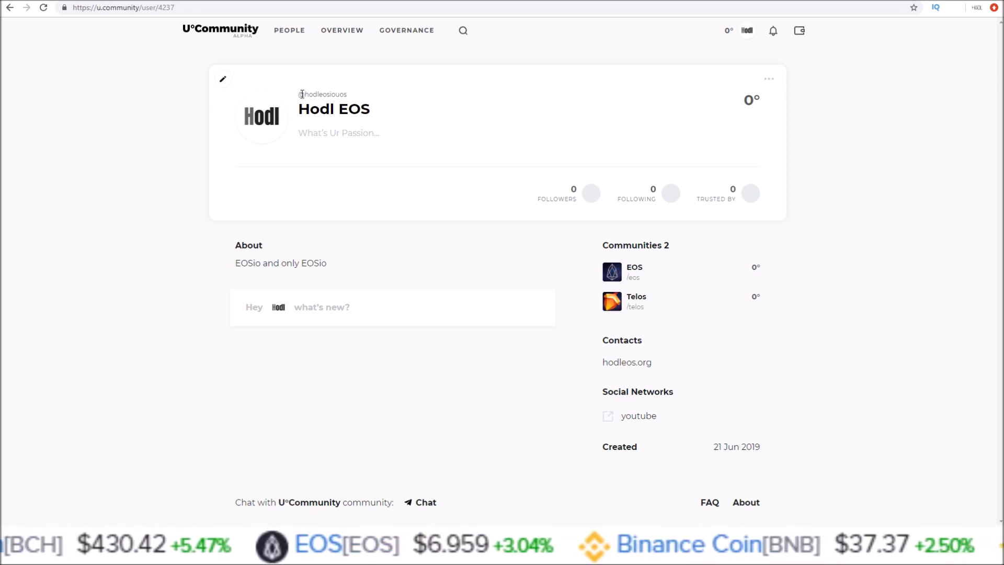
# Step: Select the profile's hodleosiouos account name and return to the EOSX contract page
pyautogui.doubleClick(322, 94)
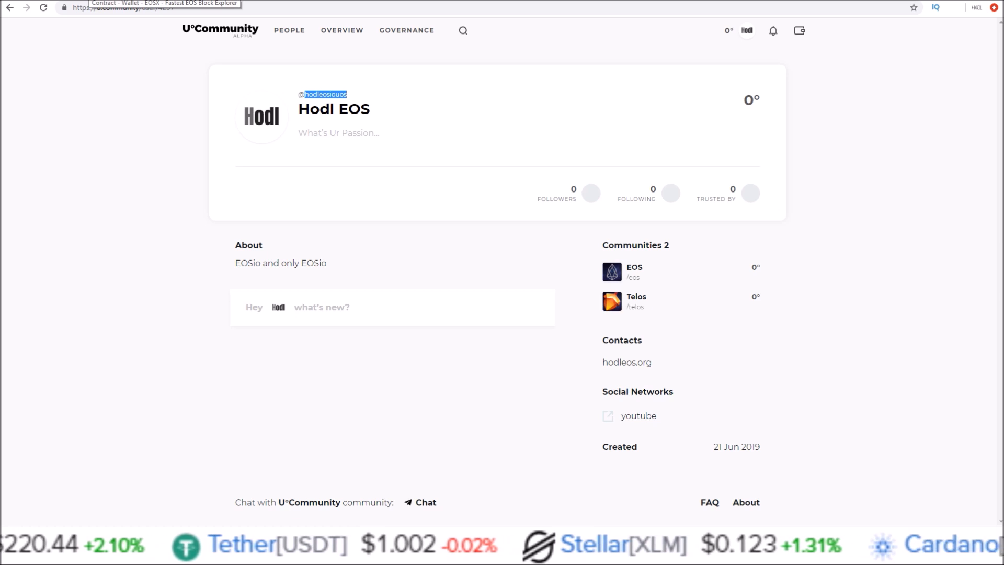
pyautogui.click(163, 15)
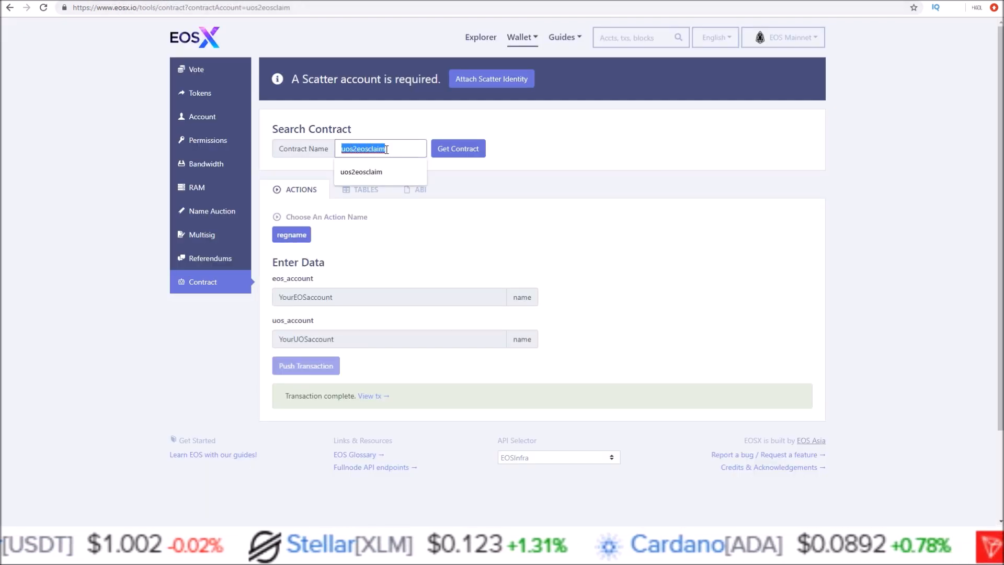
# Step: Close the Contract Name suggestion list on the uos2eosclaim contract page
pyautogui.click(311, 128)
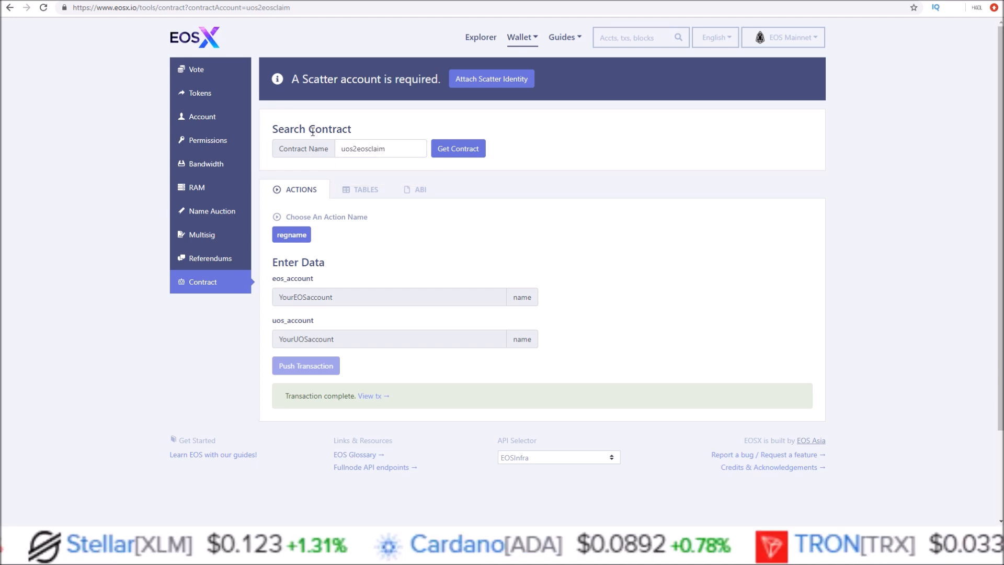
pyautogui.moveTo(448, 80)
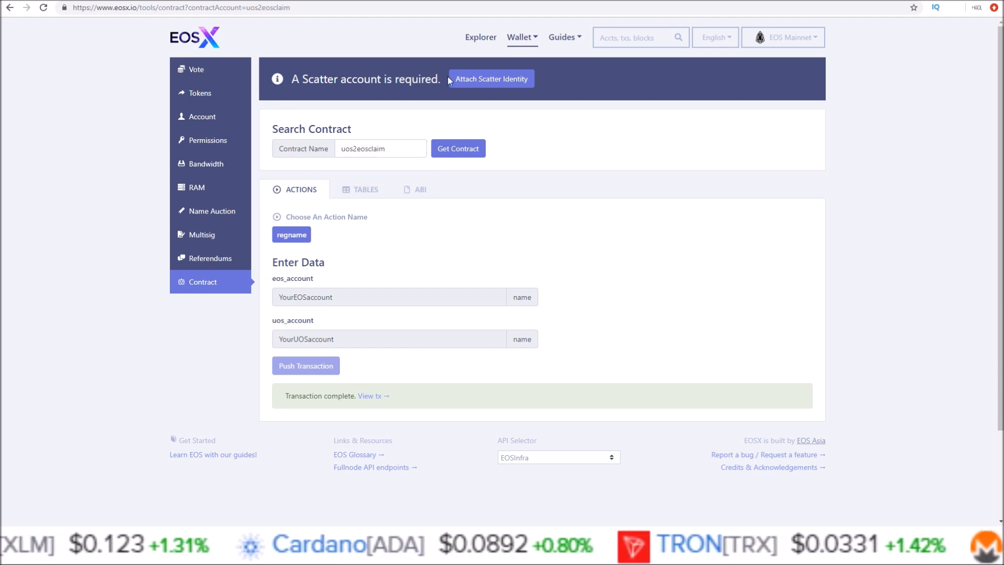
pyautogui.moveTo(491, 78)
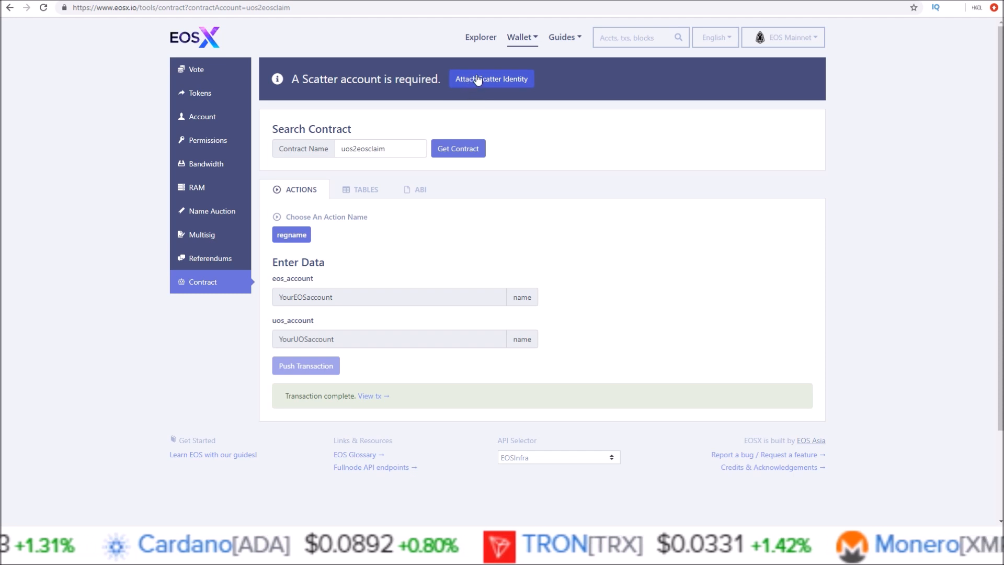
pyautogui.moveTo(370, 110)
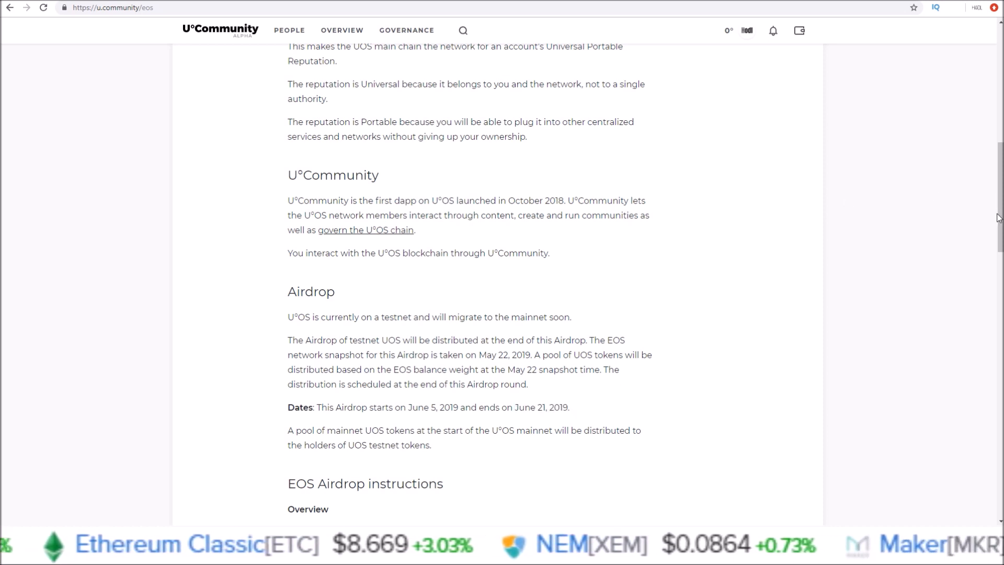
pyautogui.scroll(3)
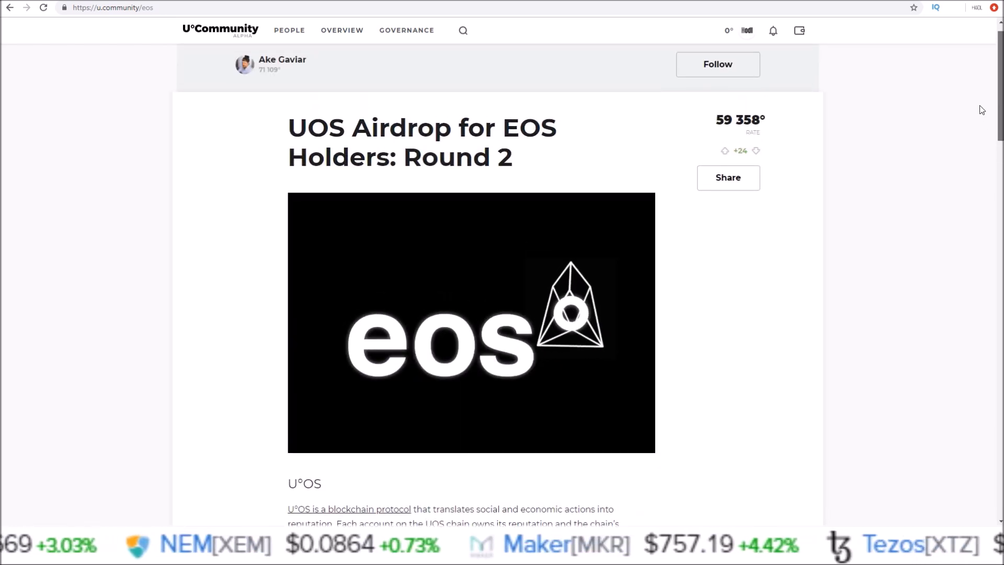
pyautogui.scroll(-3)
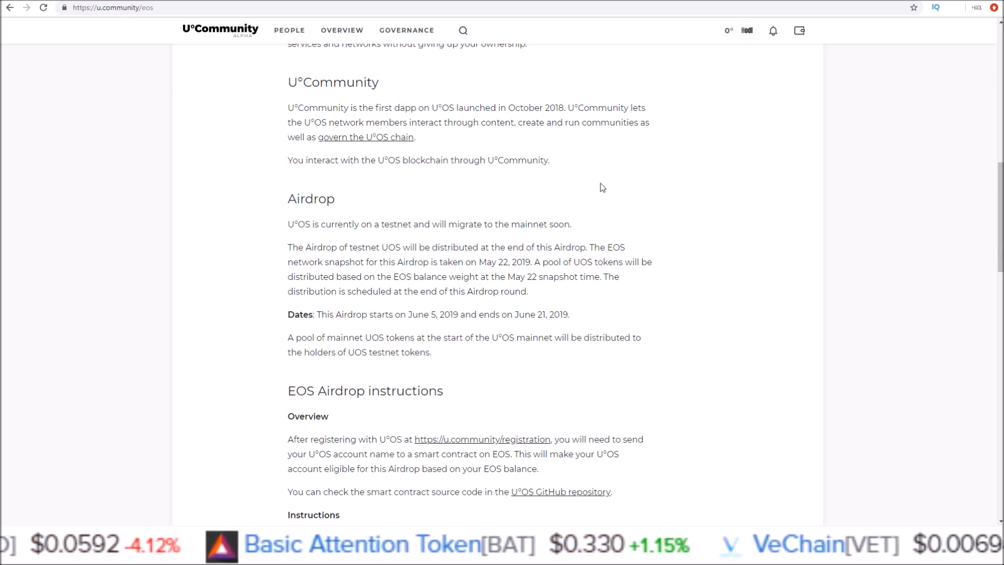
pyautogui.doubleClick(540, 315)
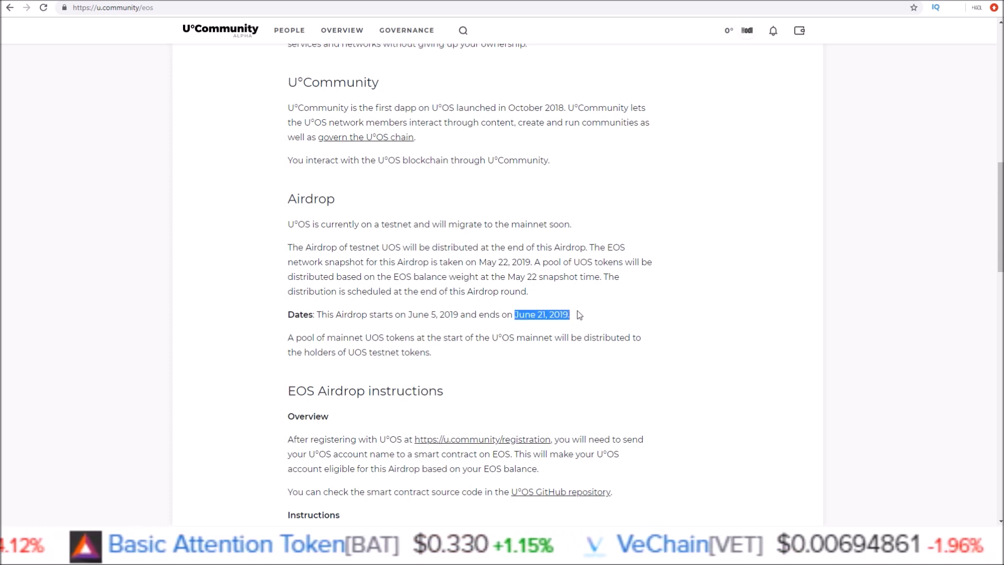
pyautogui.click(580, 315)
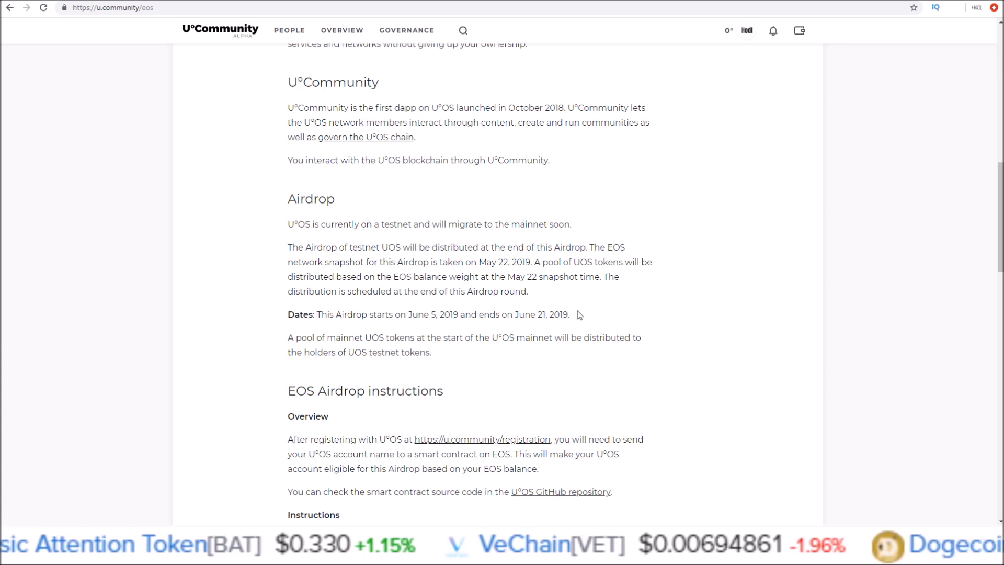
pyautogui.moveTo(234, 65)
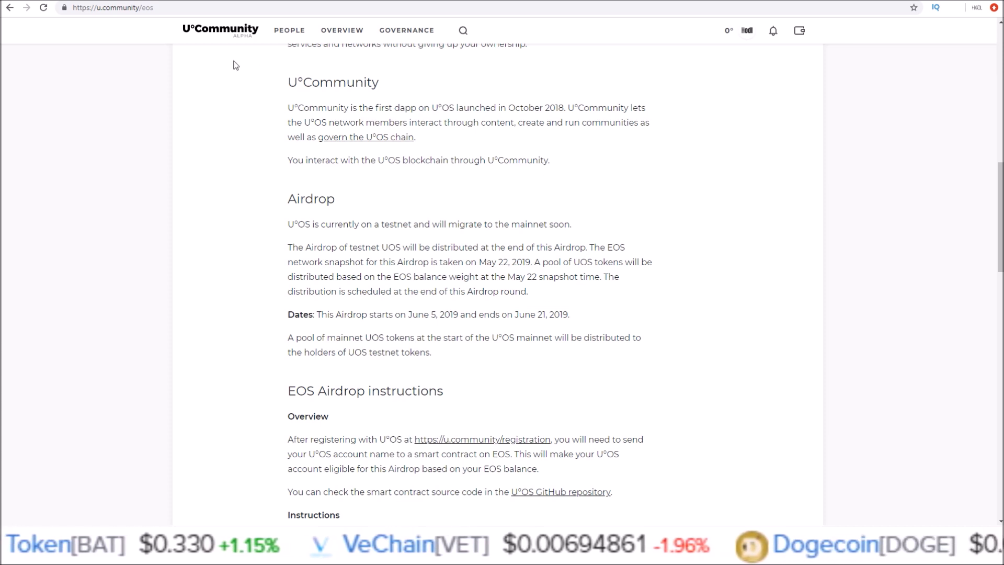
pyautogui.moveTo(182, 38)
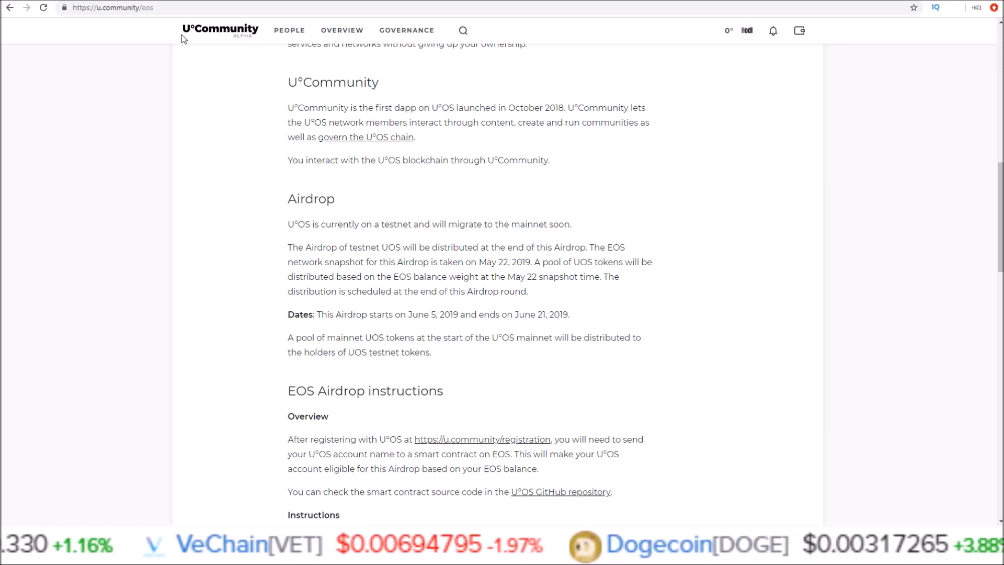